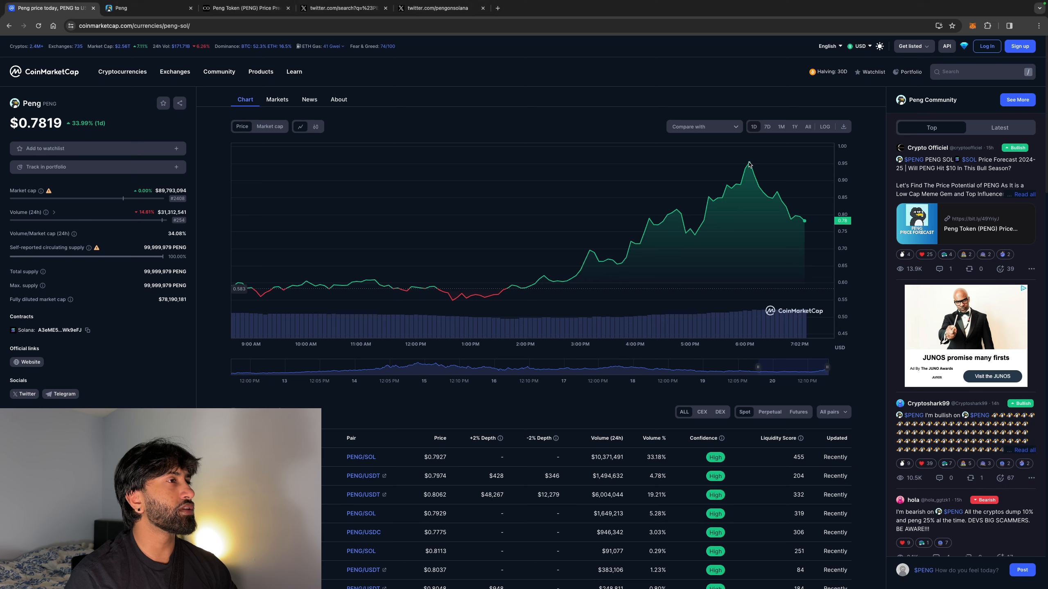
mouse_move(748, 163)
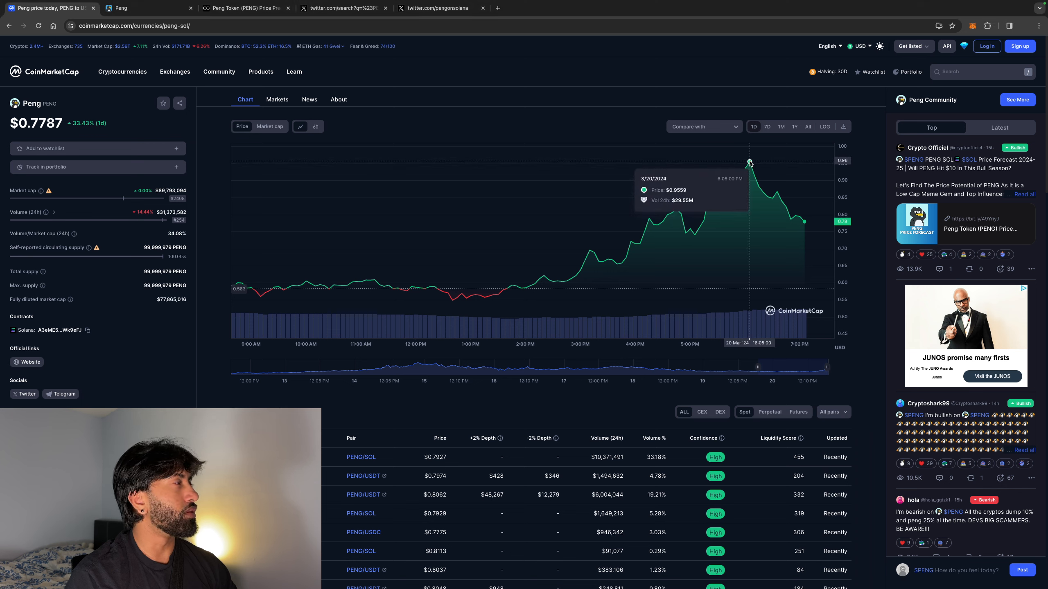
mouse_move(757, 154)
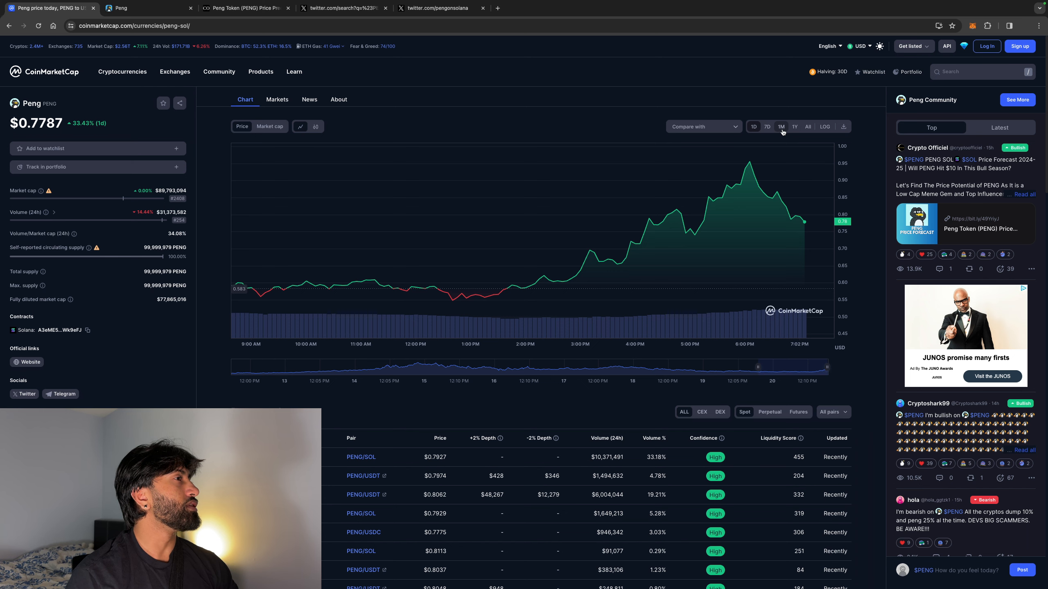
- Switch the Peng chart to the 1M range and highlight the market cap figure
click(780, 127)
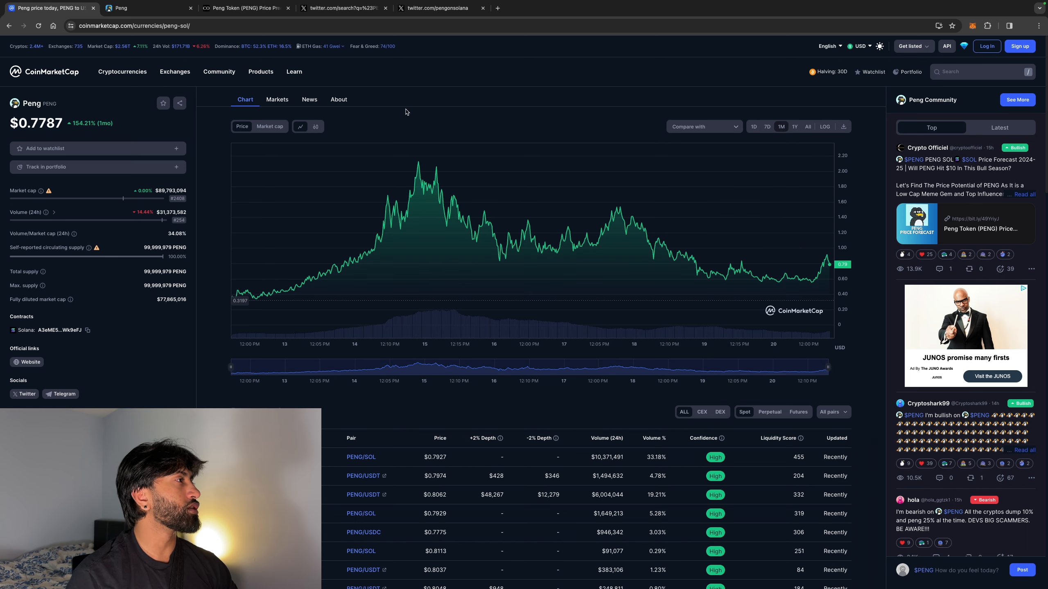
mouse_move(420, 165)
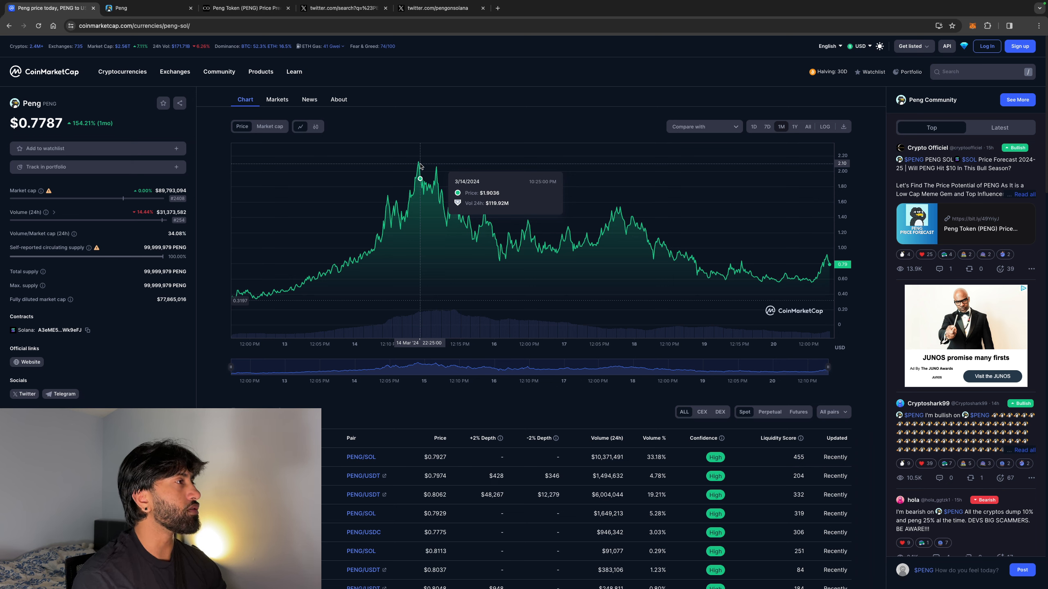
mouse_move(419, 165)
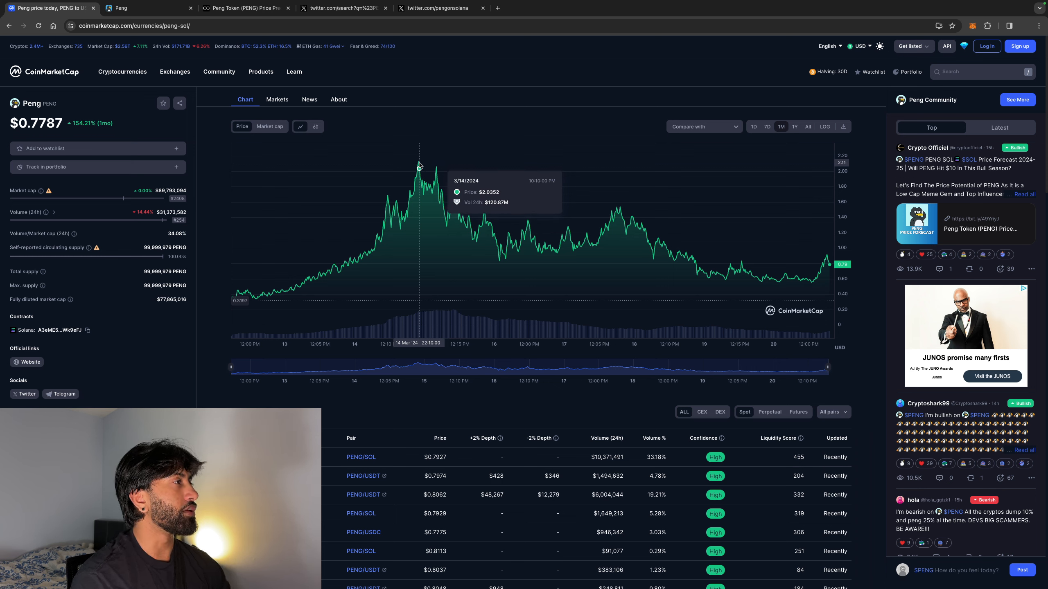
mouse_move(419, 163)
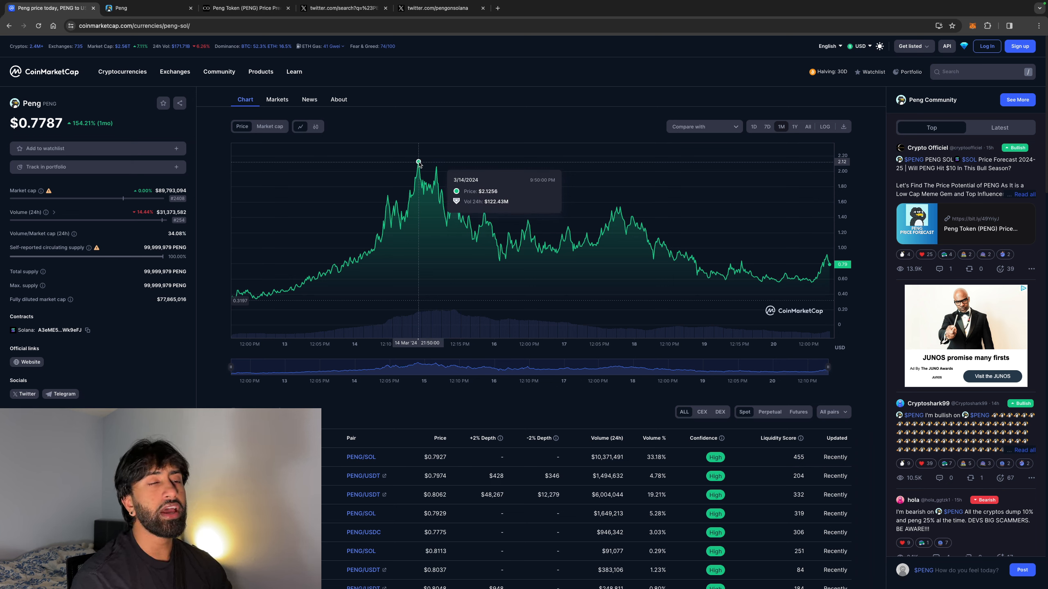
mouse_move(760, 279)
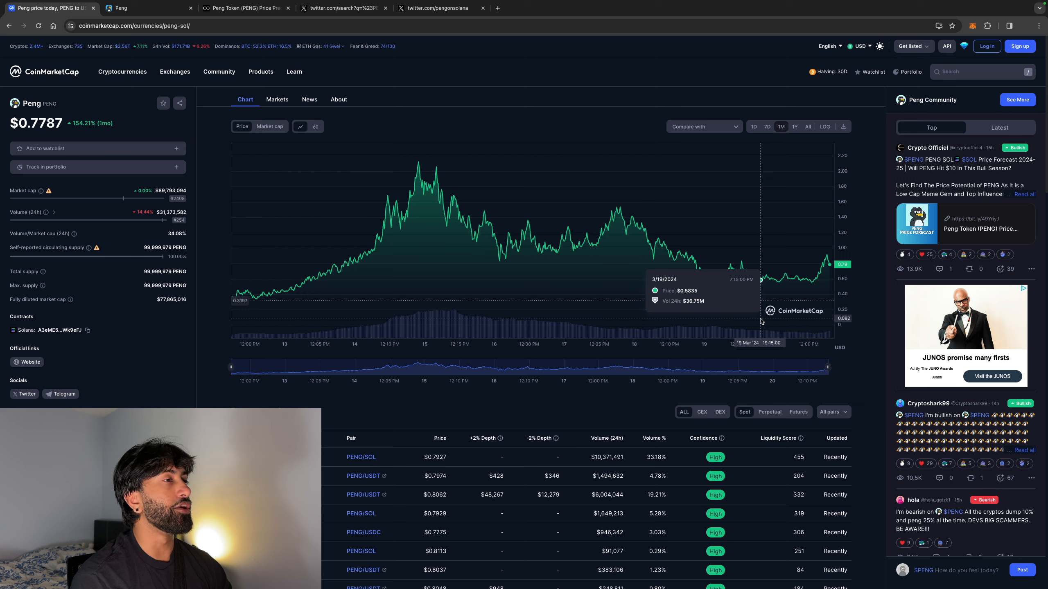
mouse_move(800, 281)
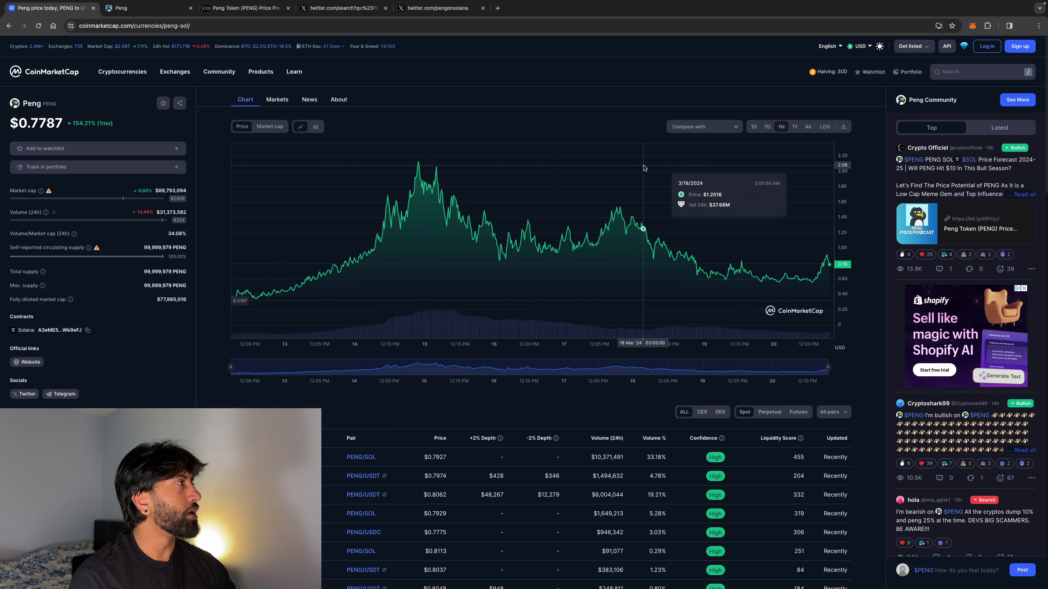
mouse_move(878, 217)
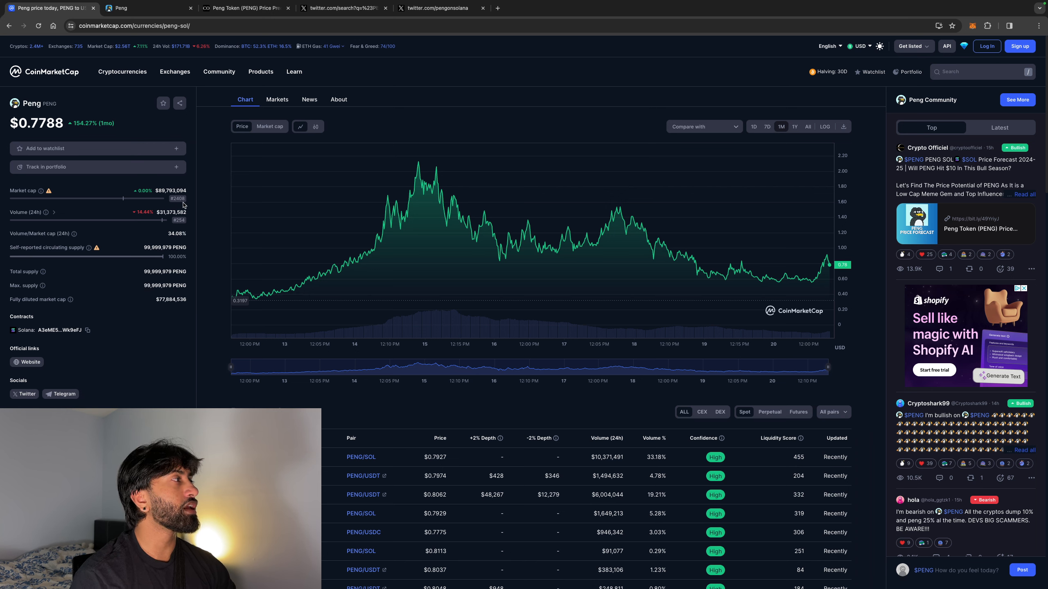
double_click(171, 190)
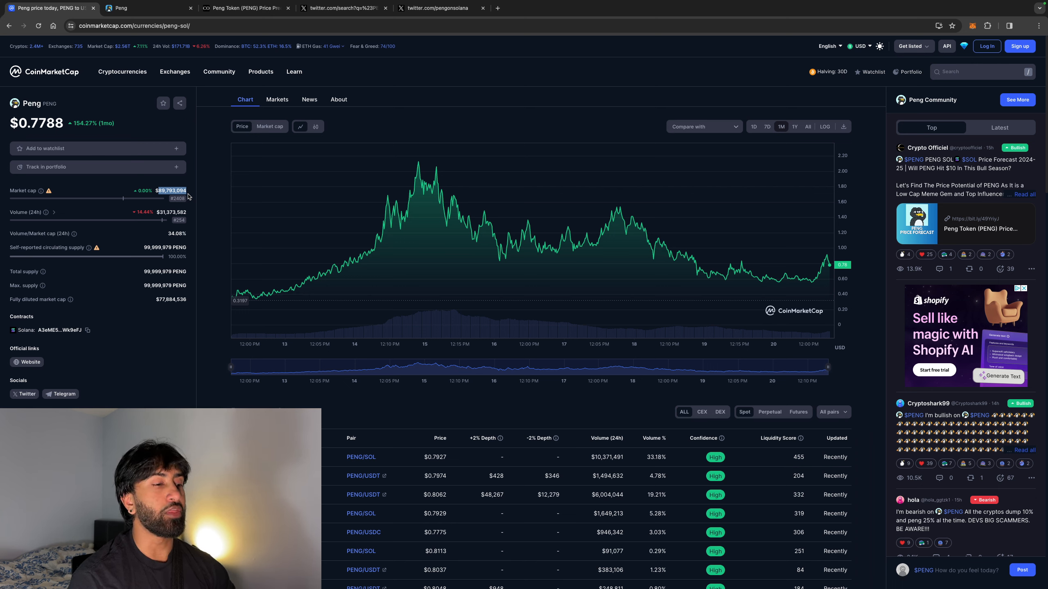
mouse_move(150, 112)
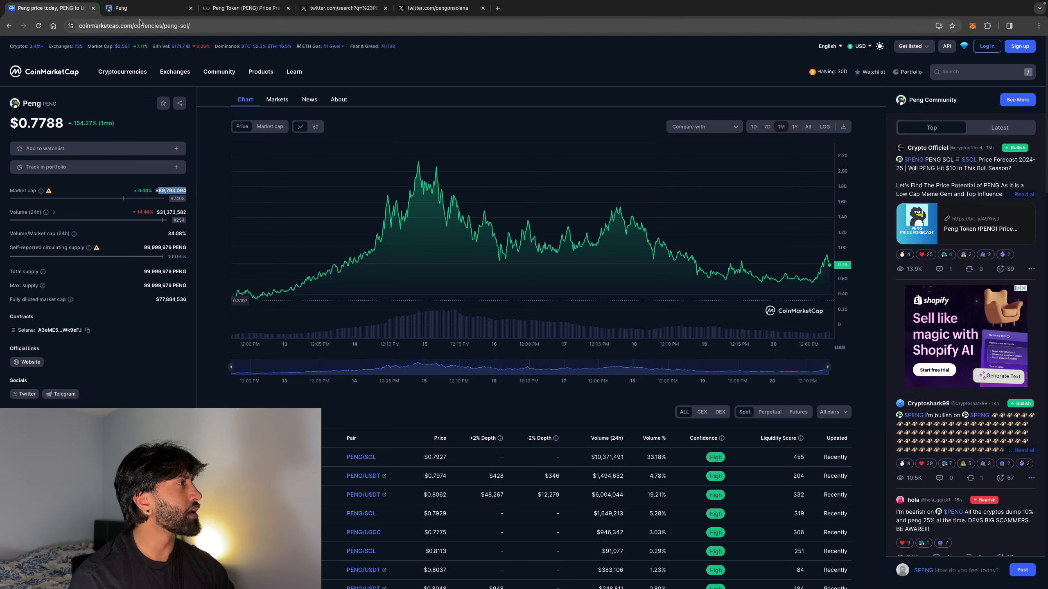
mouse_move(64, 333)
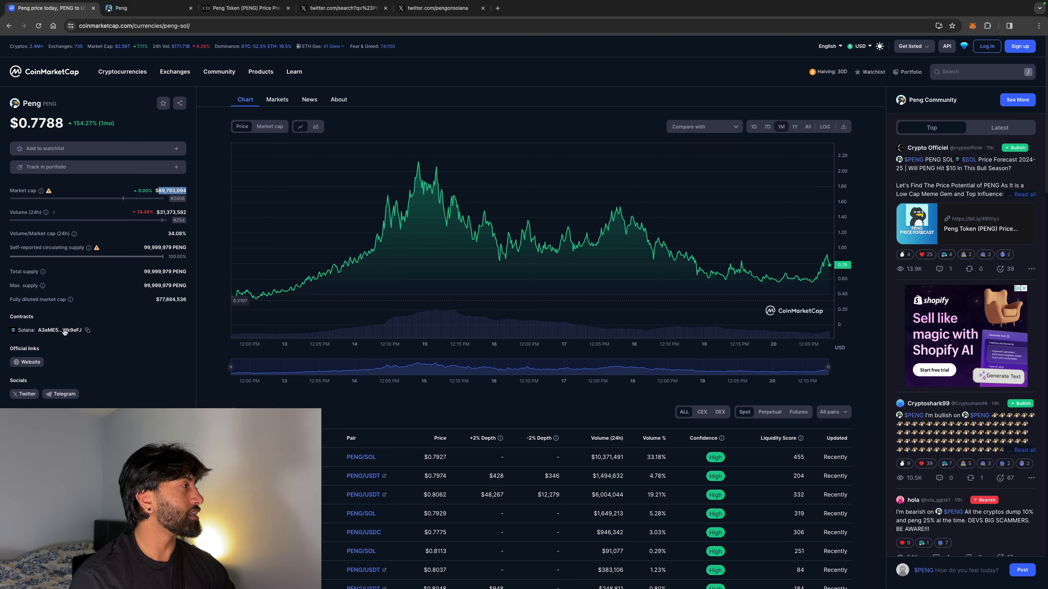
- Reach the Official links on the Peng page and follow the Website link
scroll(down, 3)
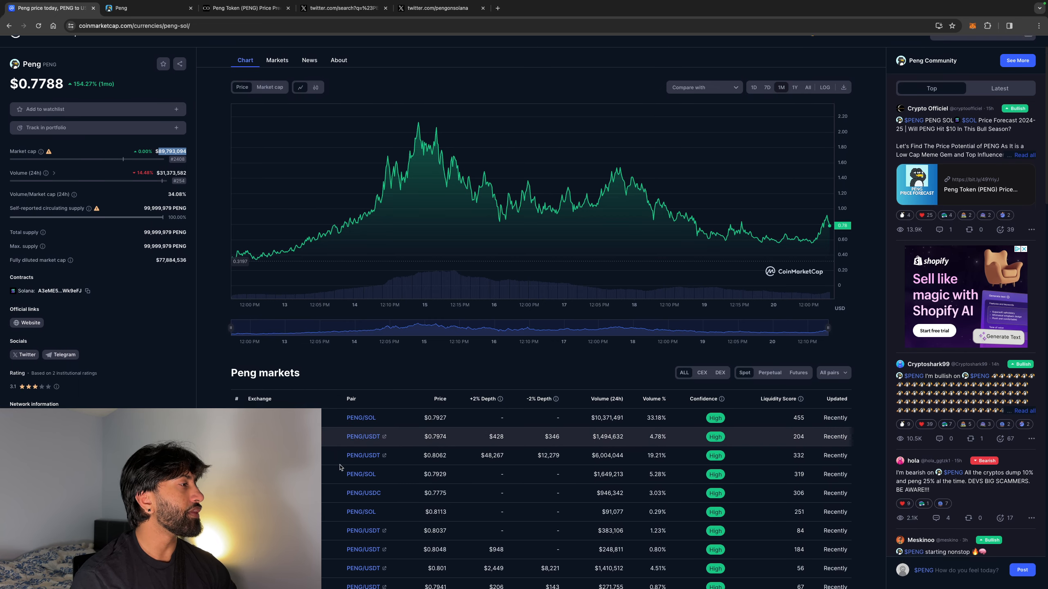
scroll(down, 3)
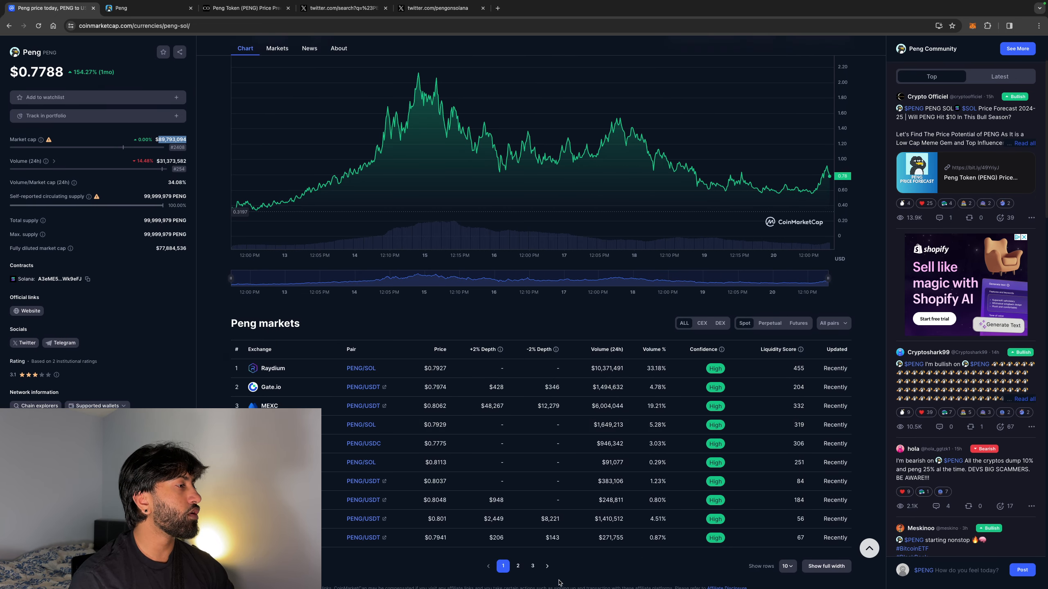
click(518, 565)
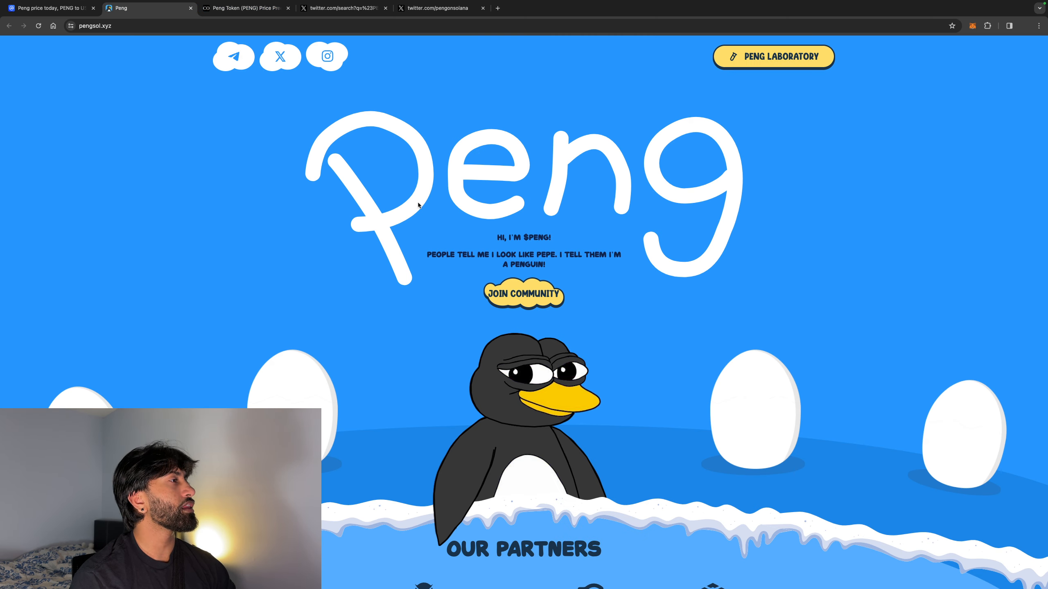
mouse_move(486, 253)
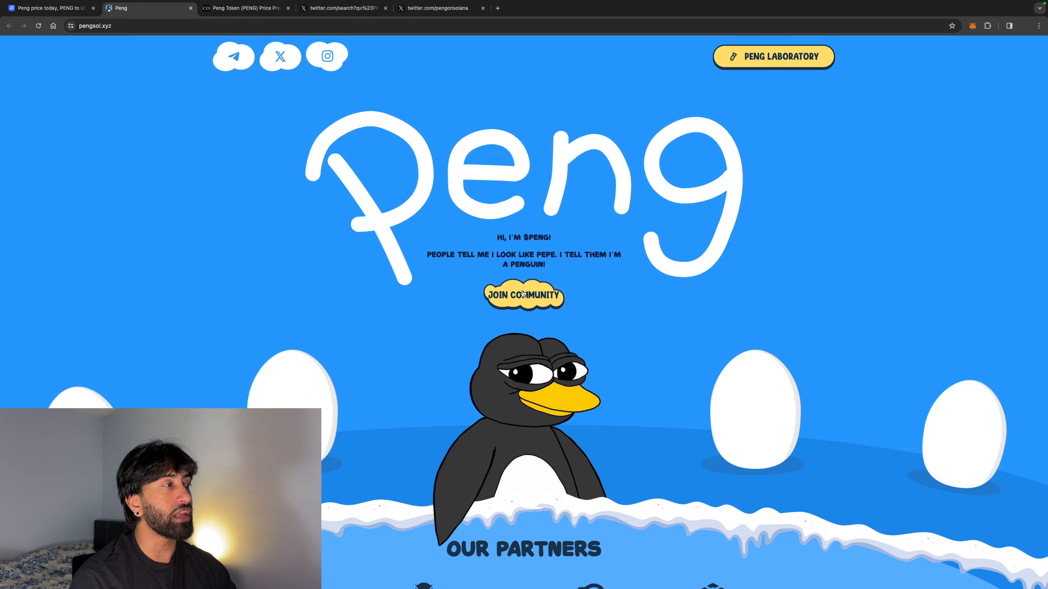
- Browse the Peng site down past Our Partners to the About Peng section
click(233, 56)
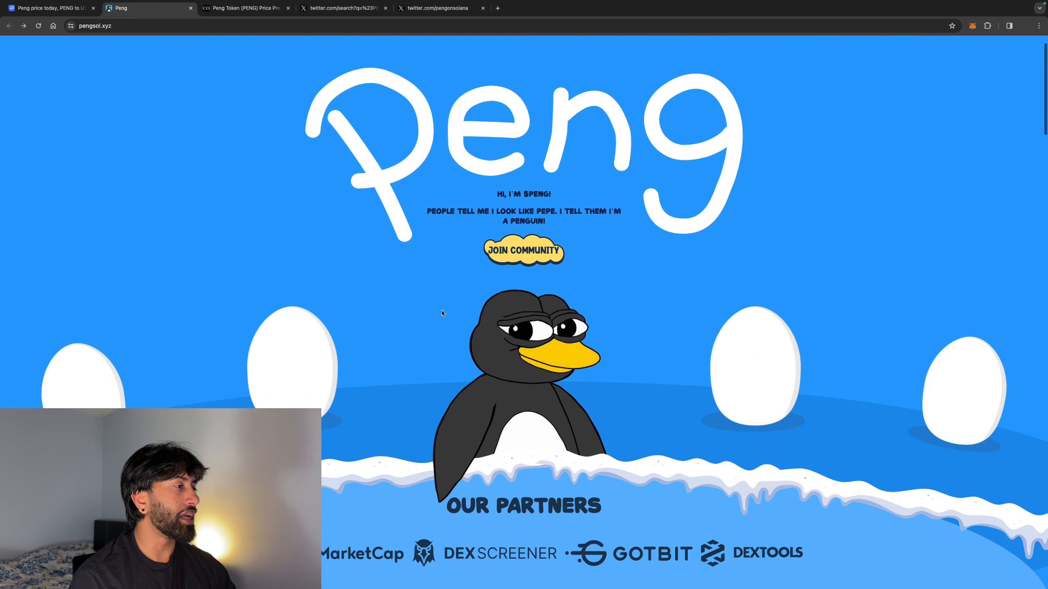
scroll(down, 3)
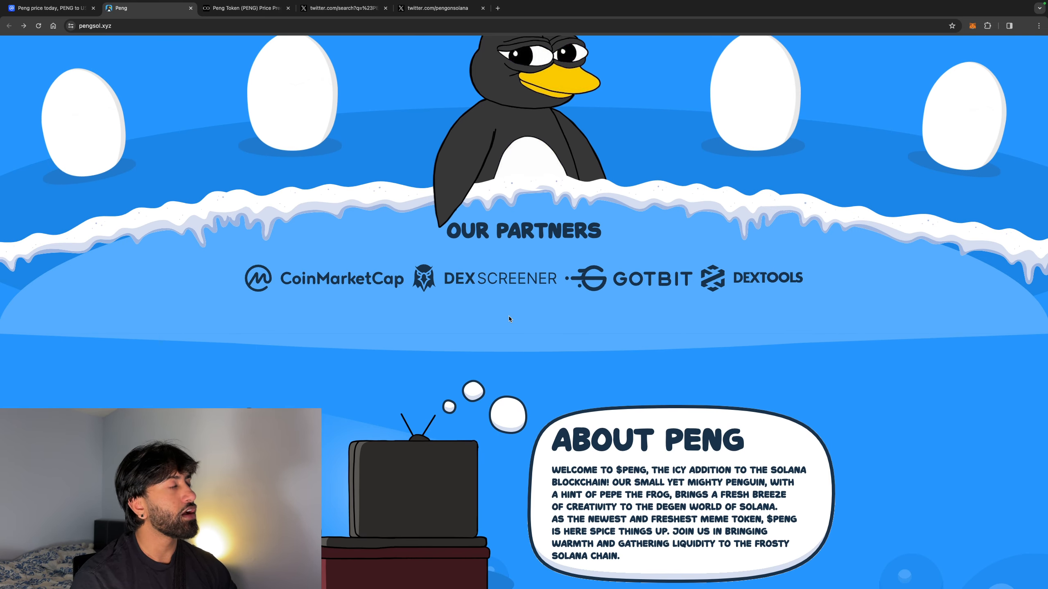
scroll(down, 3)
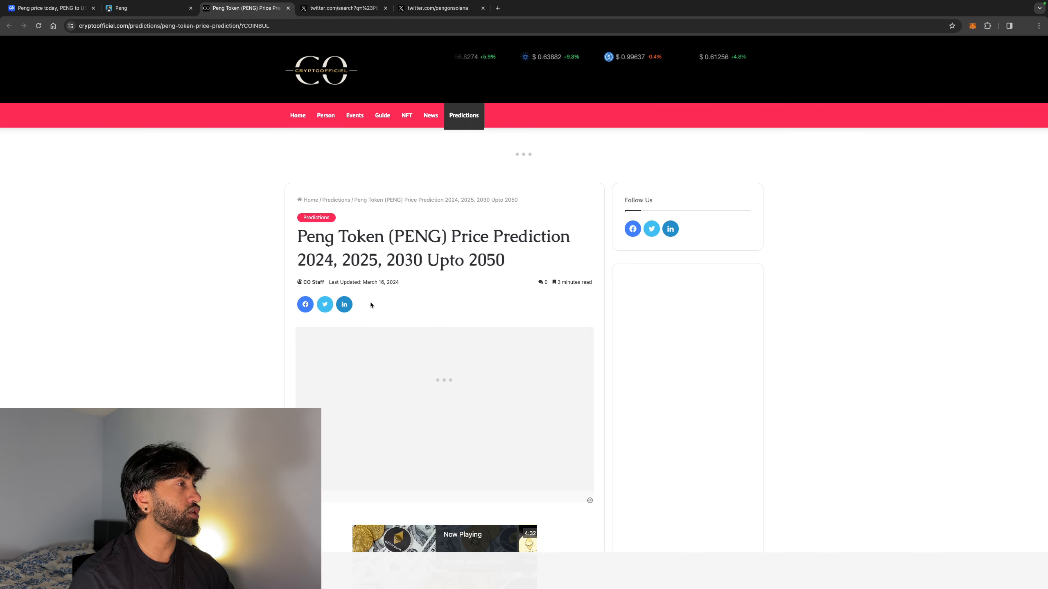
- Read further down the Peng Token price prediction article
scroll(down, 3)
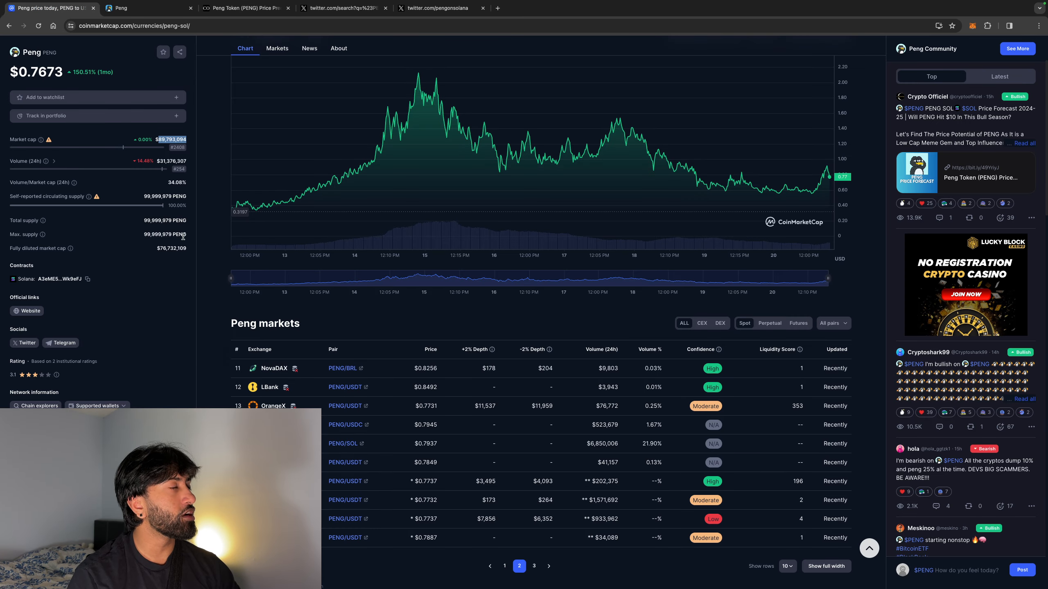
scroll(up, 3)
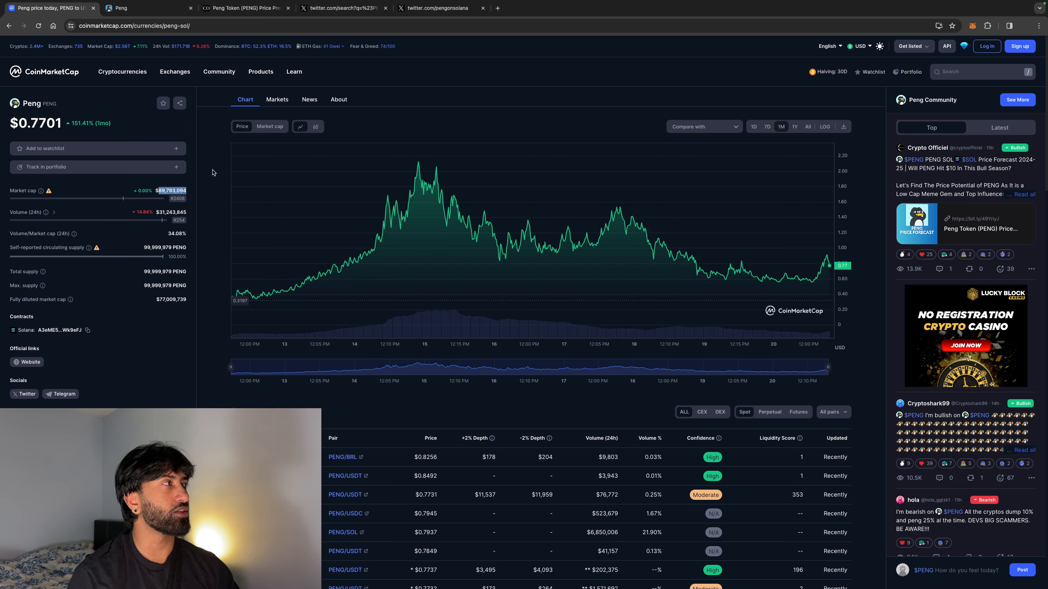
click(244, 8)
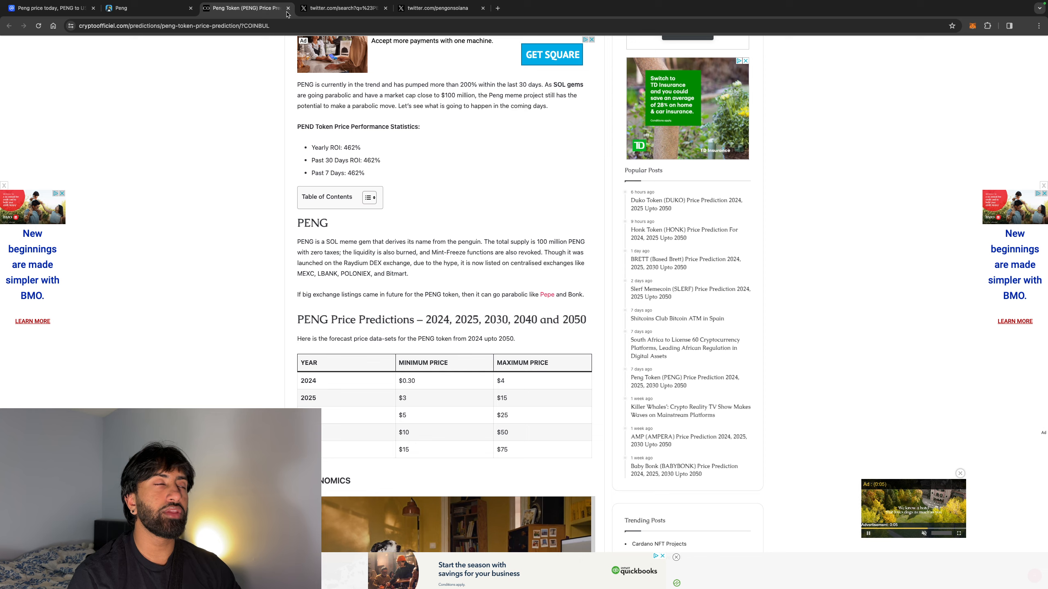
mouse_move(444, 308)
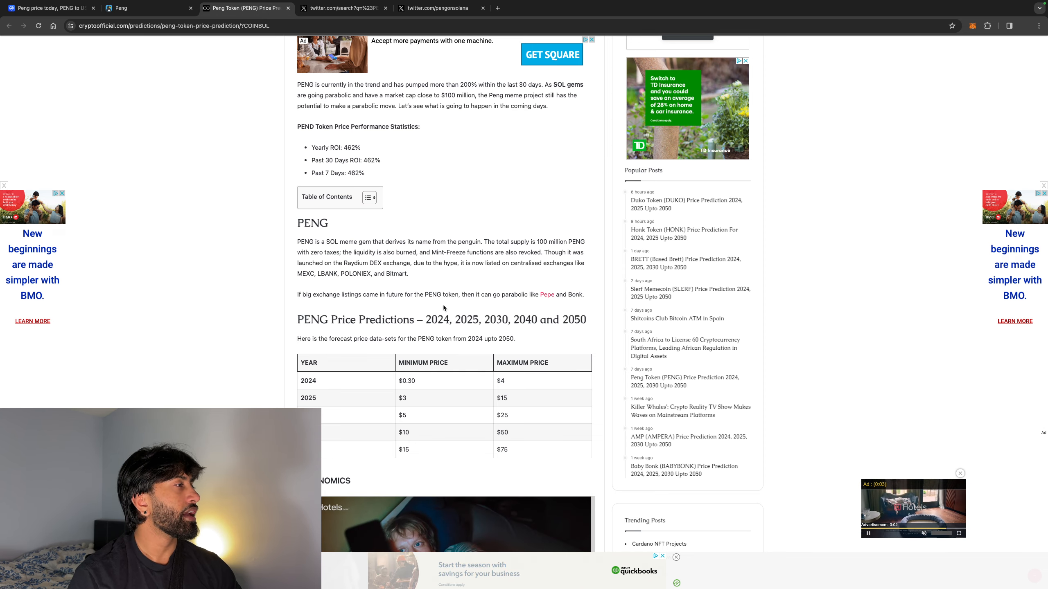
- Switch to the twitter.com tab with the #PENG search results
click(343, 7)
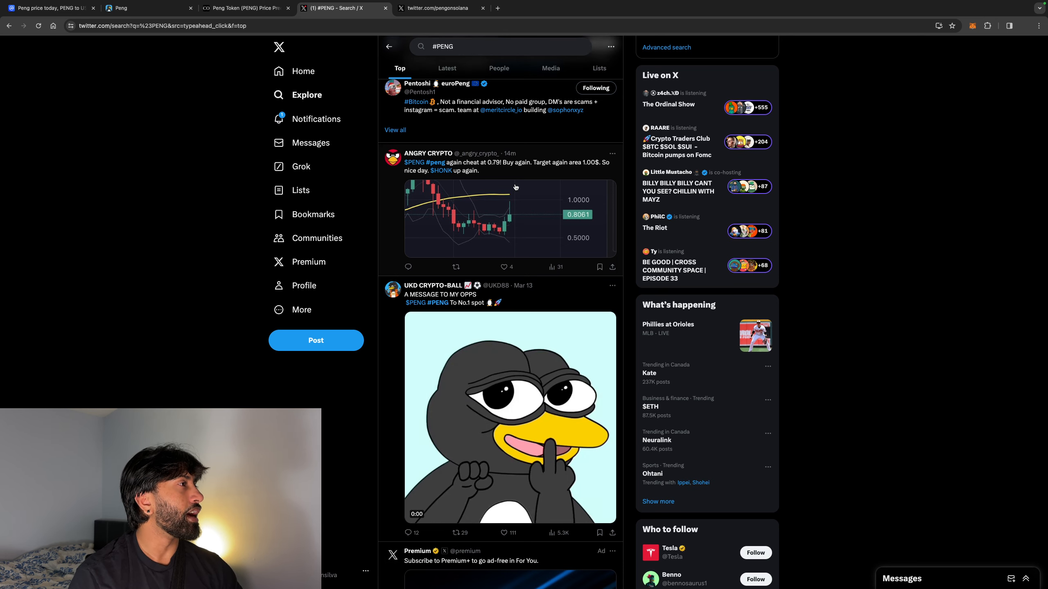
- Read down the #PENG Top posts and enlarge the Maxi Crypto Degen PENG/USD chart
scroll(down, 3)
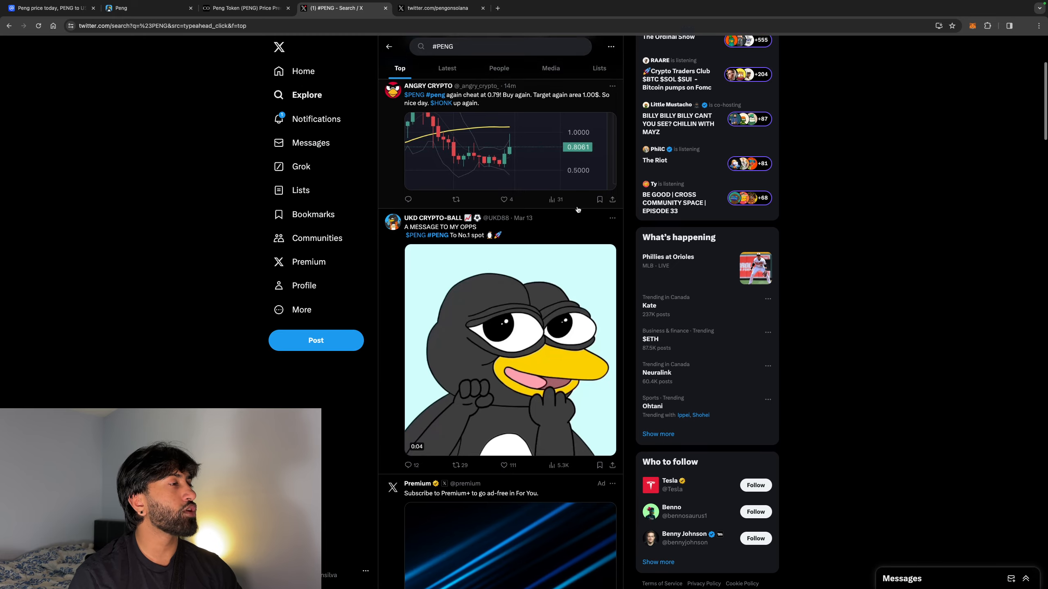
scroll(down, 3)
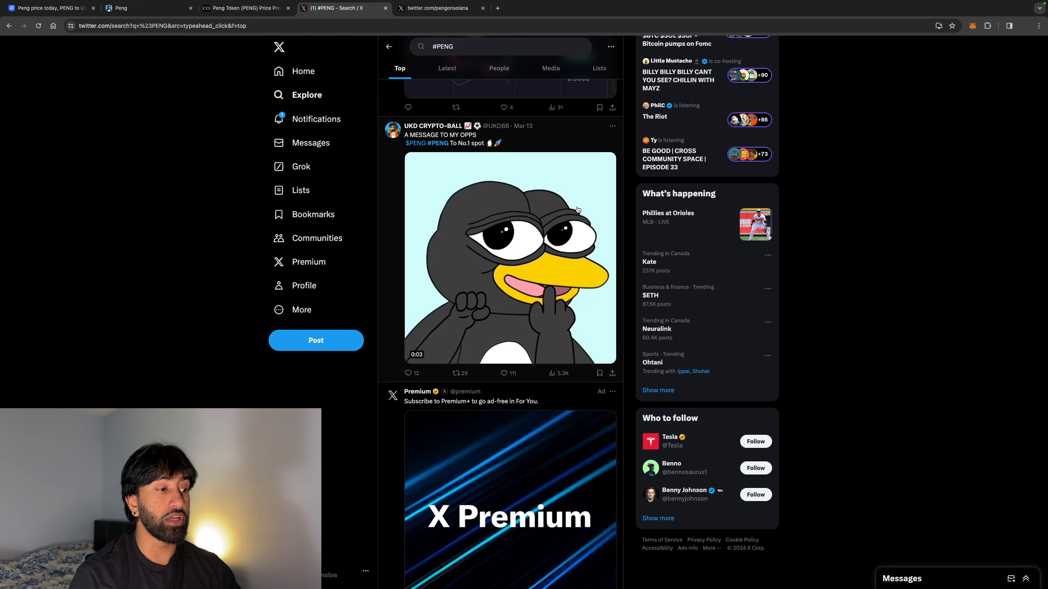
scroll(down, 3)
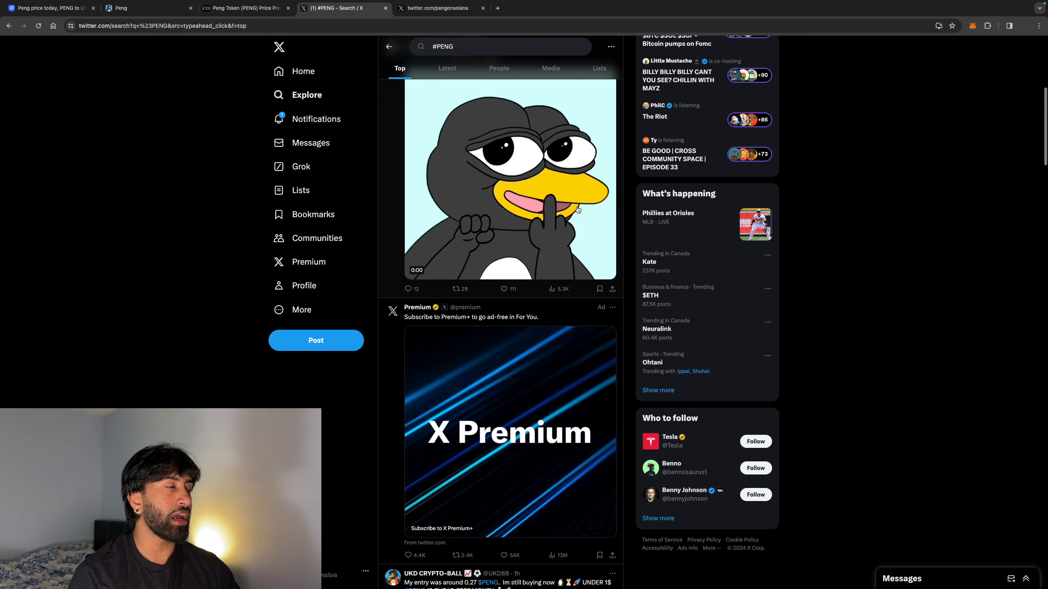
scroll(down, 3)
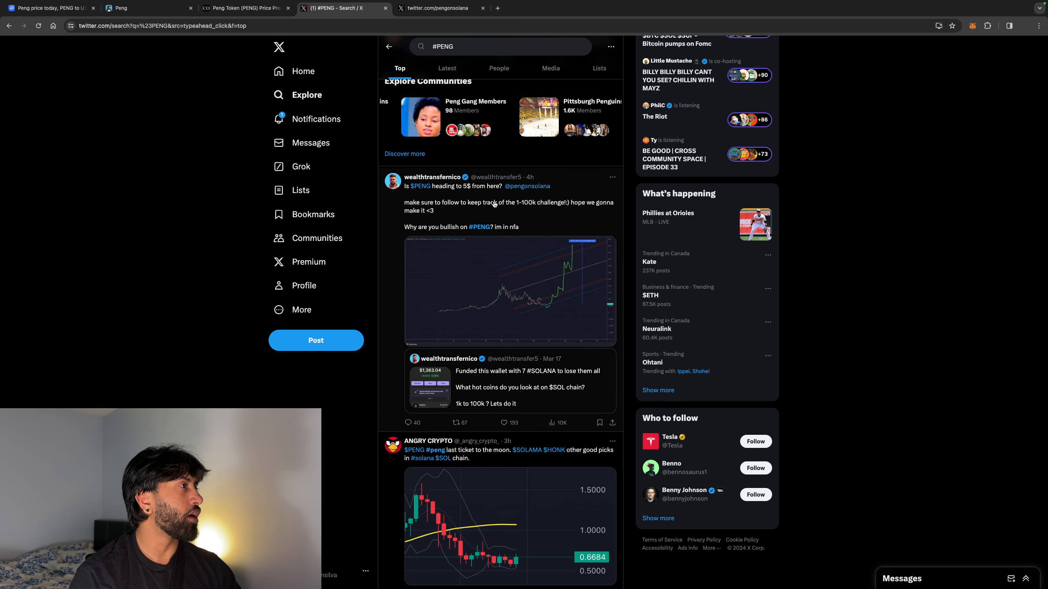
mouse_move(507, 215)
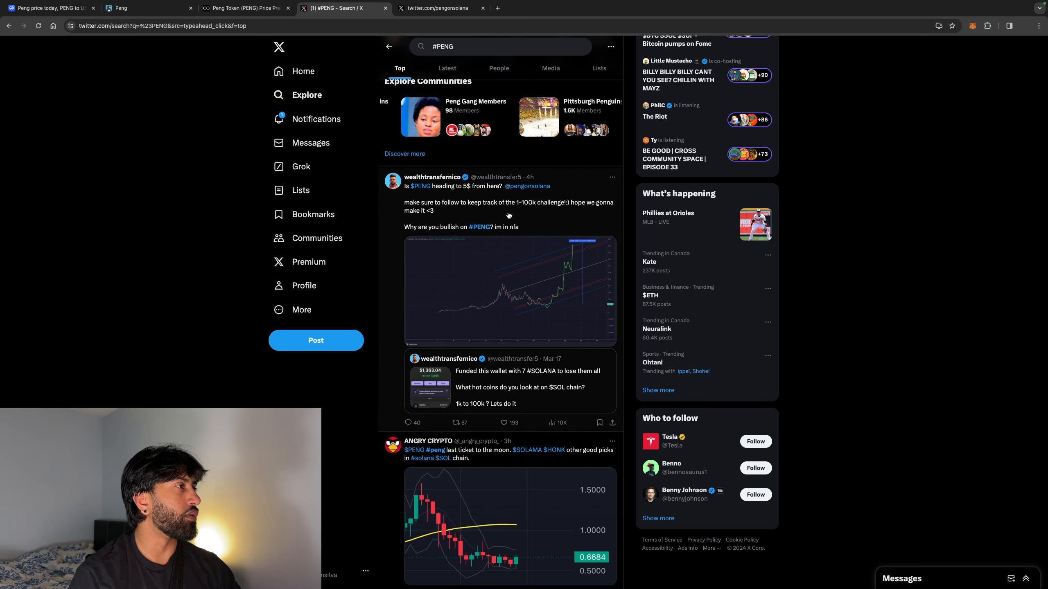
scroll(down, 3)
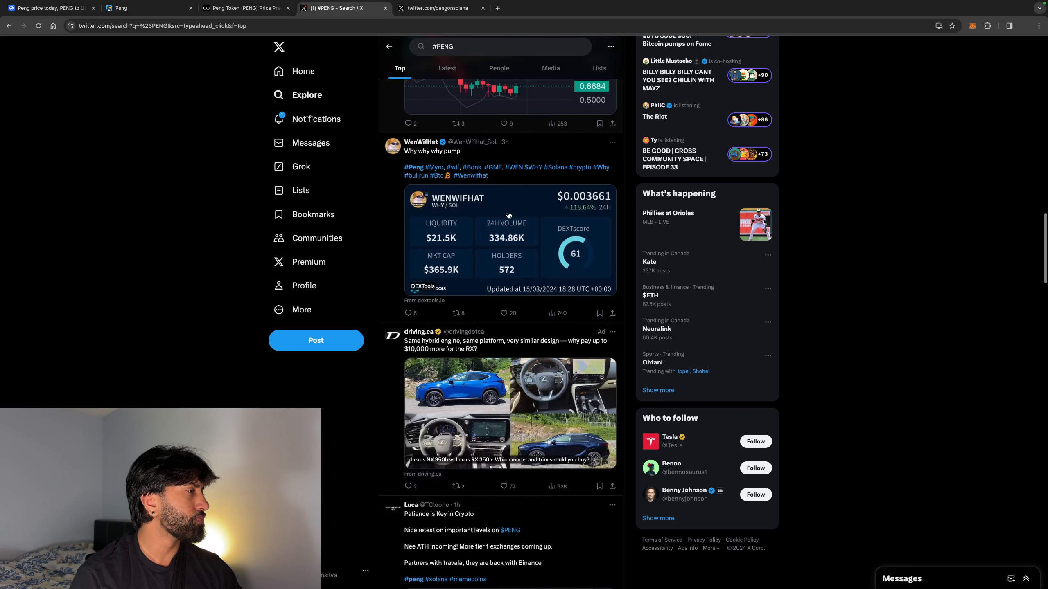
scroll(down, 3)
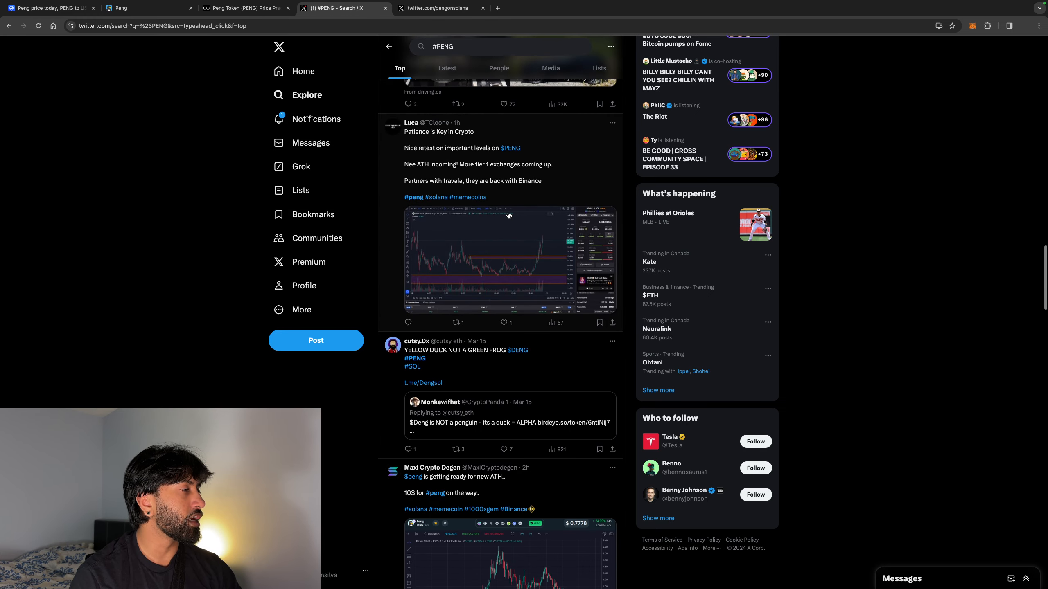
scroll(down, 3)
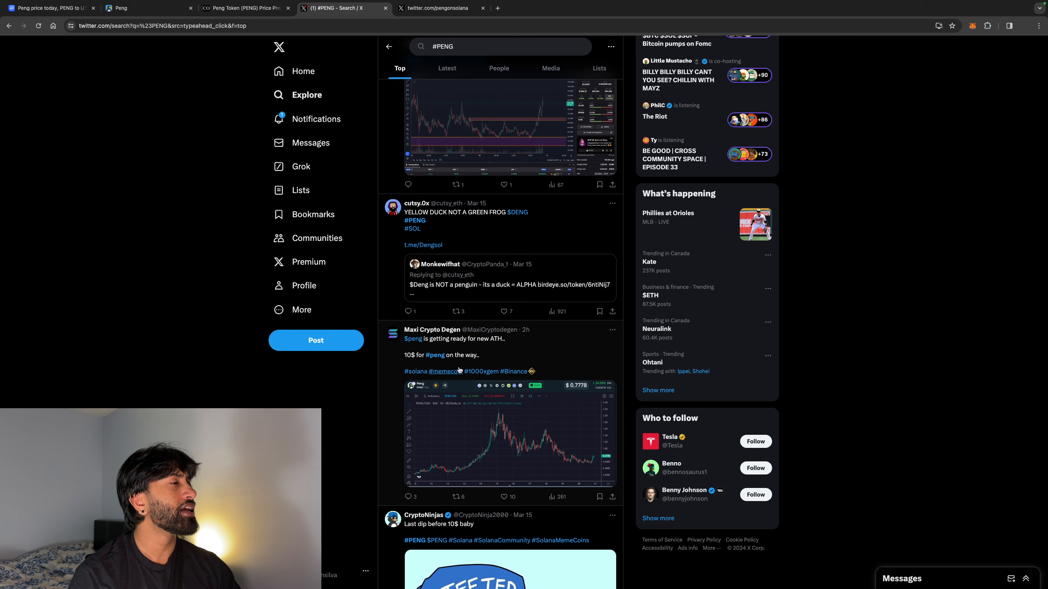
scroll(down, 3)
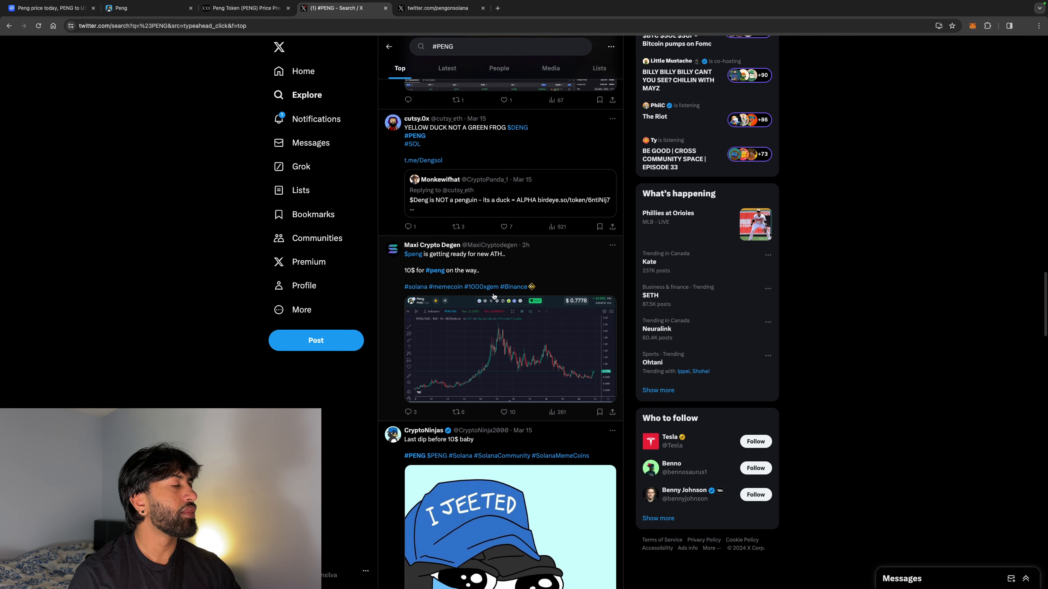
click(509, 354)
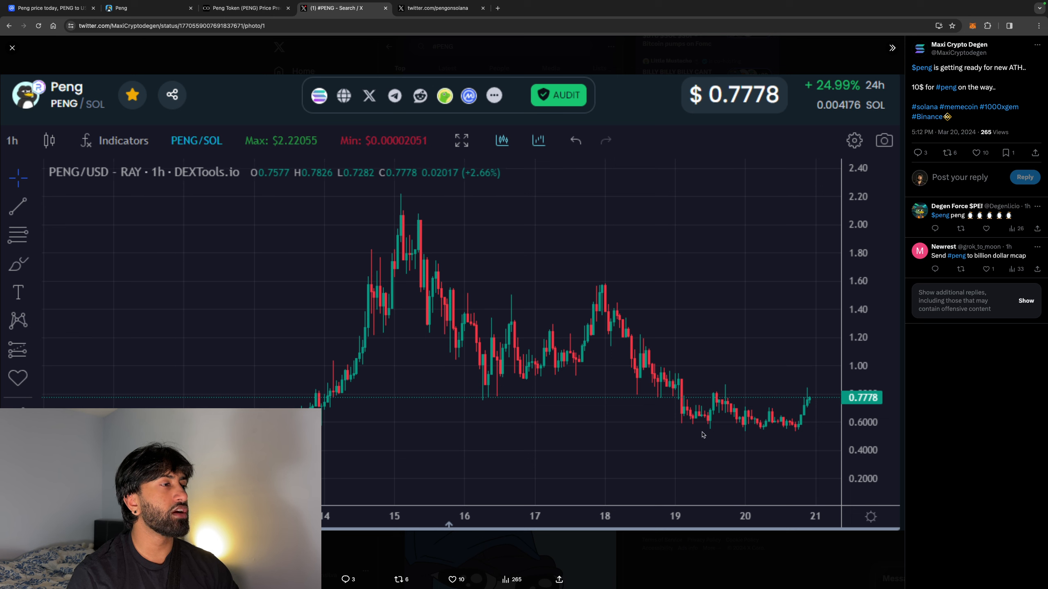
mouse_move(744, 442)
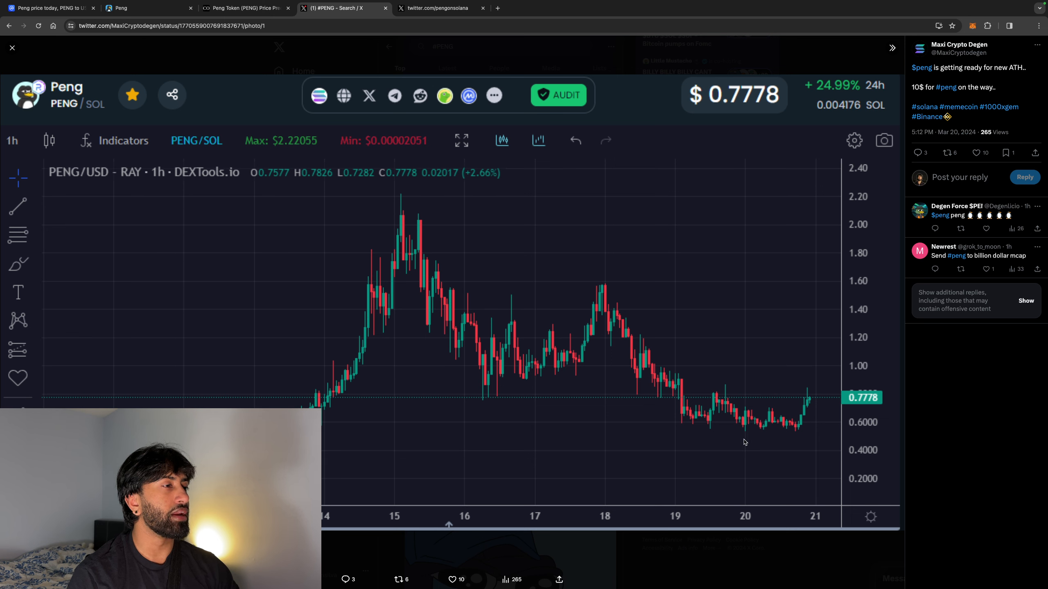
mouse_move(799, 437)
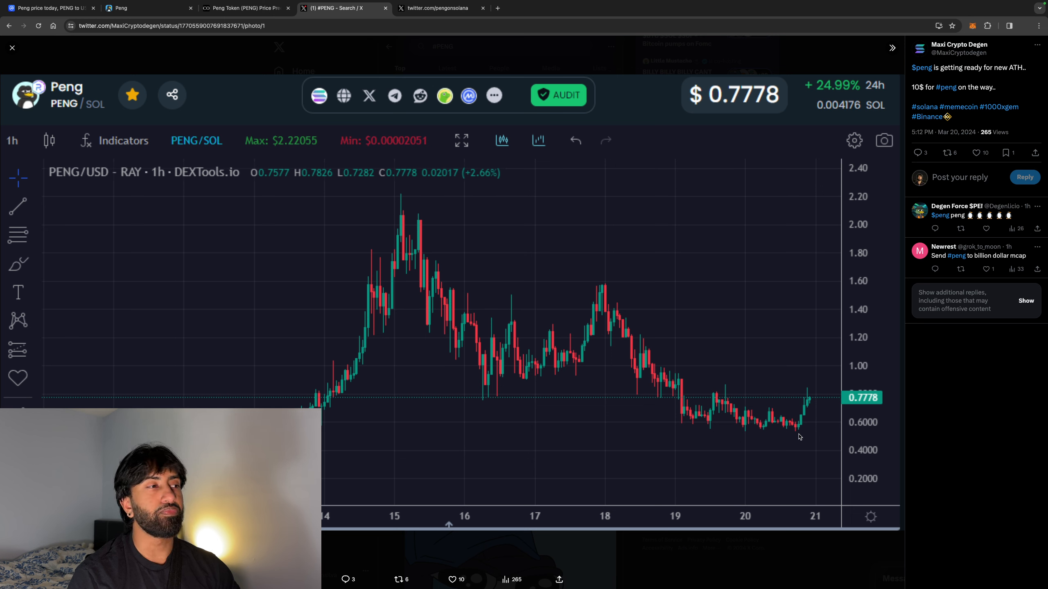
mouse_move(793, 366)
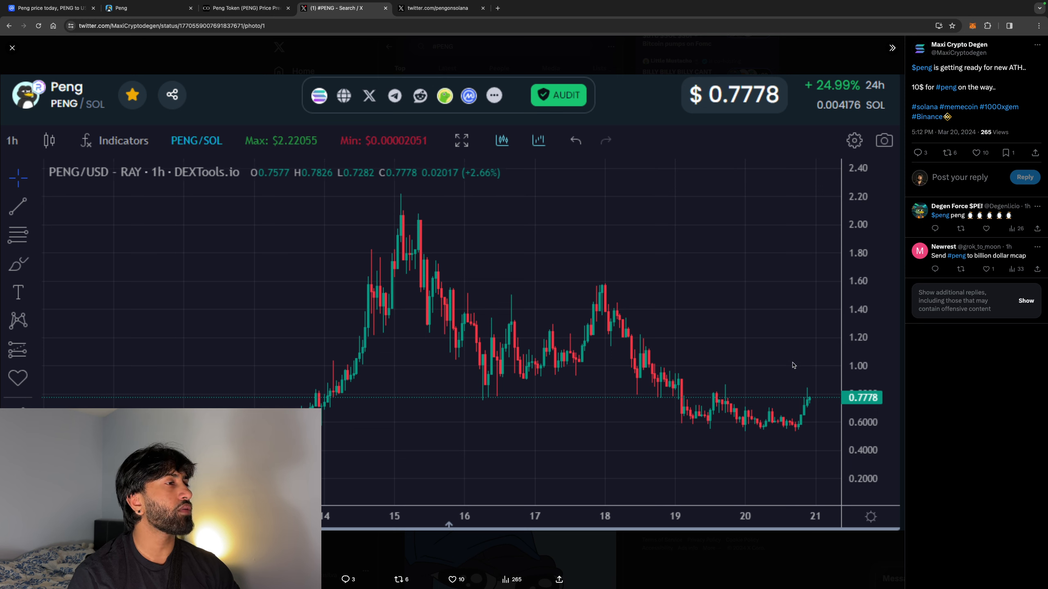
mouse_move(608, 289)
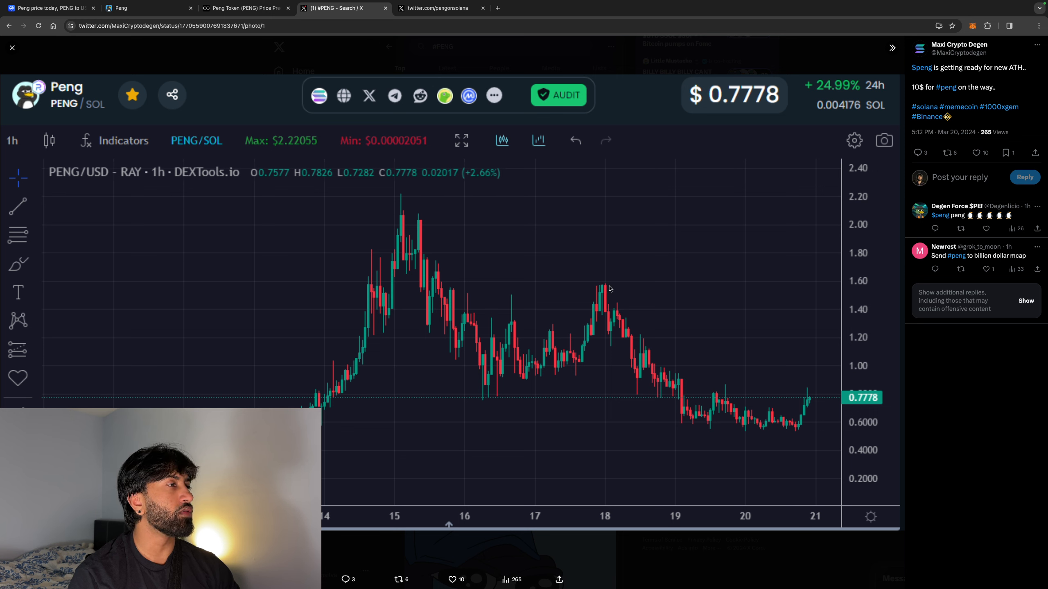
mouse_move(797, 289)
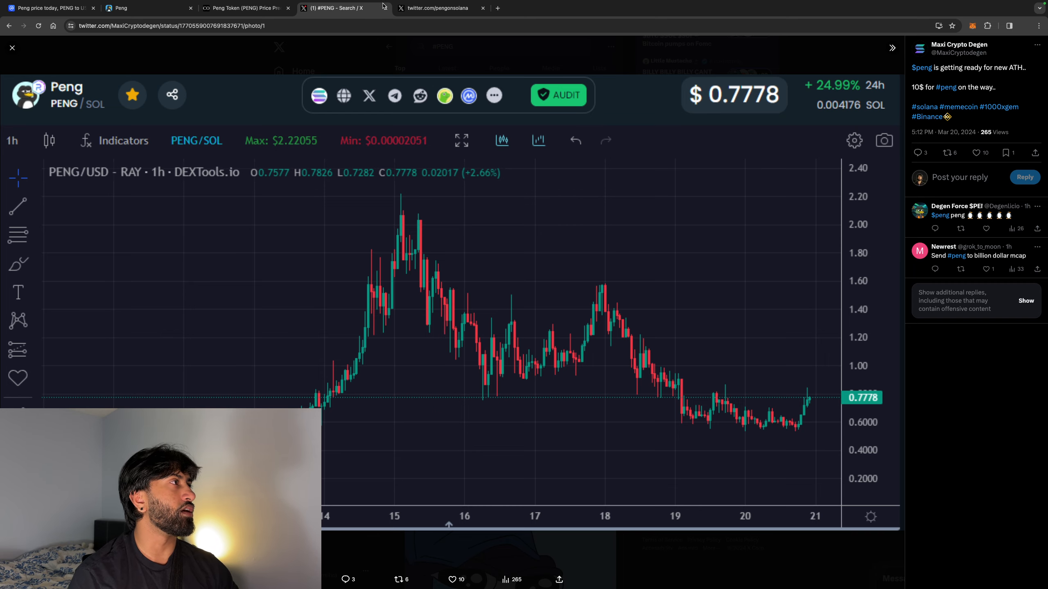
- Go to the PENG on Solana! profile and browse its posts, including the Binance Futures nomination
click(438, 8)
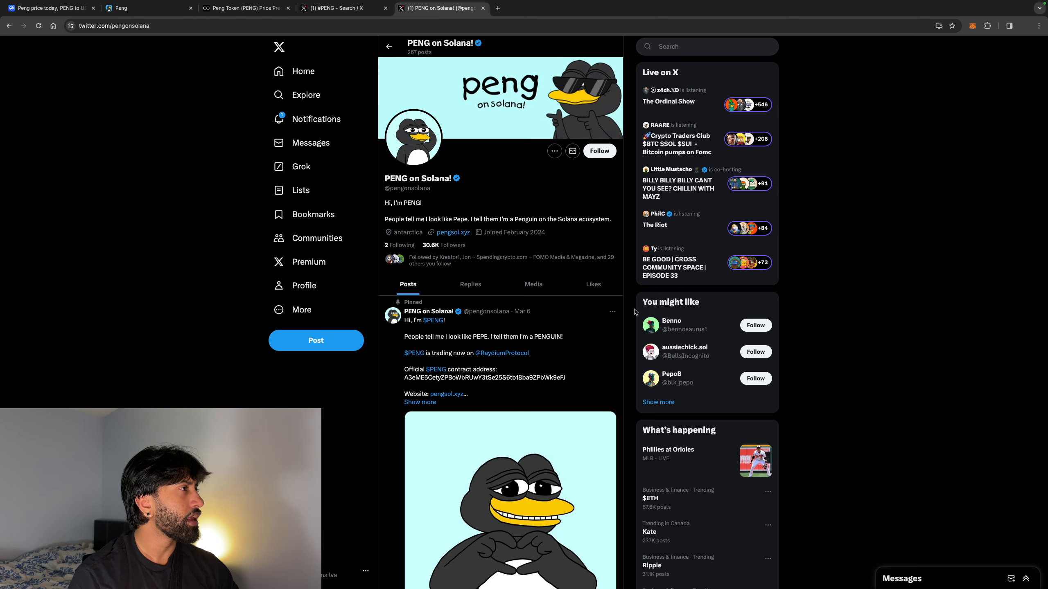
scroll(down, 3)
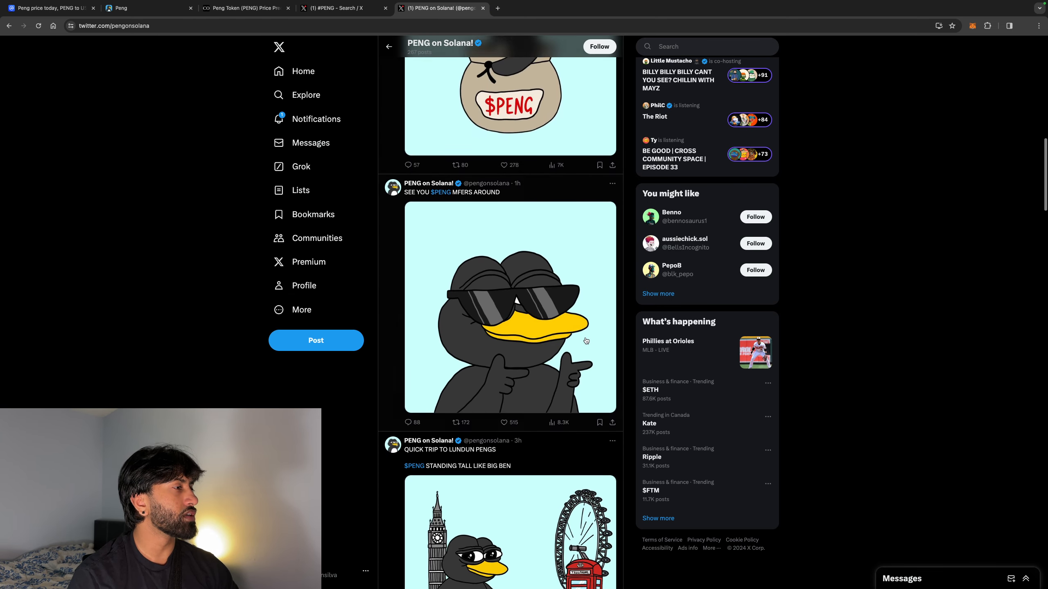
scroll(down, 3)
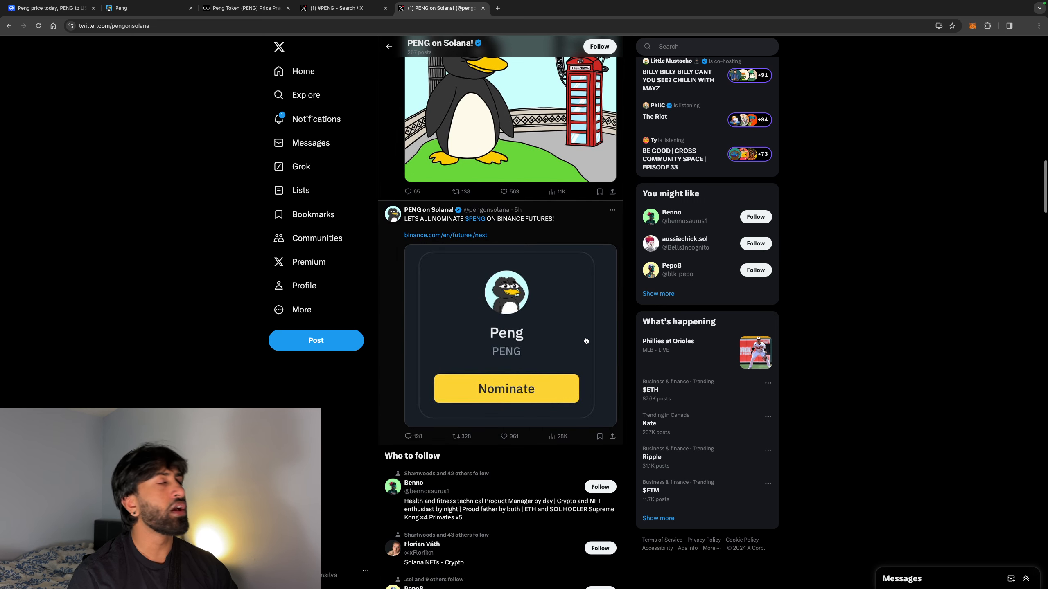